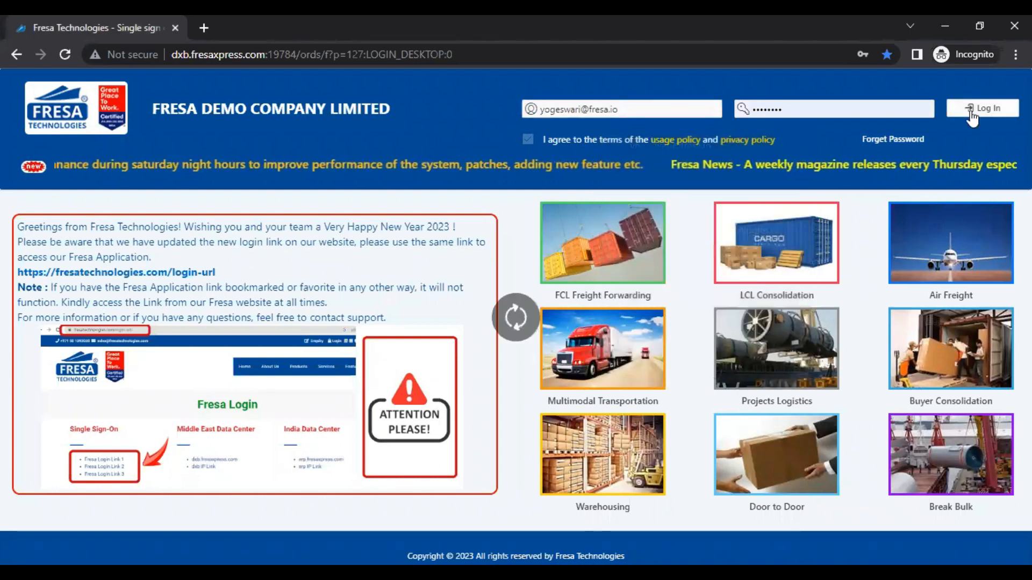
Step: Log in to the demo company and scroll the dashboard to Current Active Jobs
left_click(983, 108)
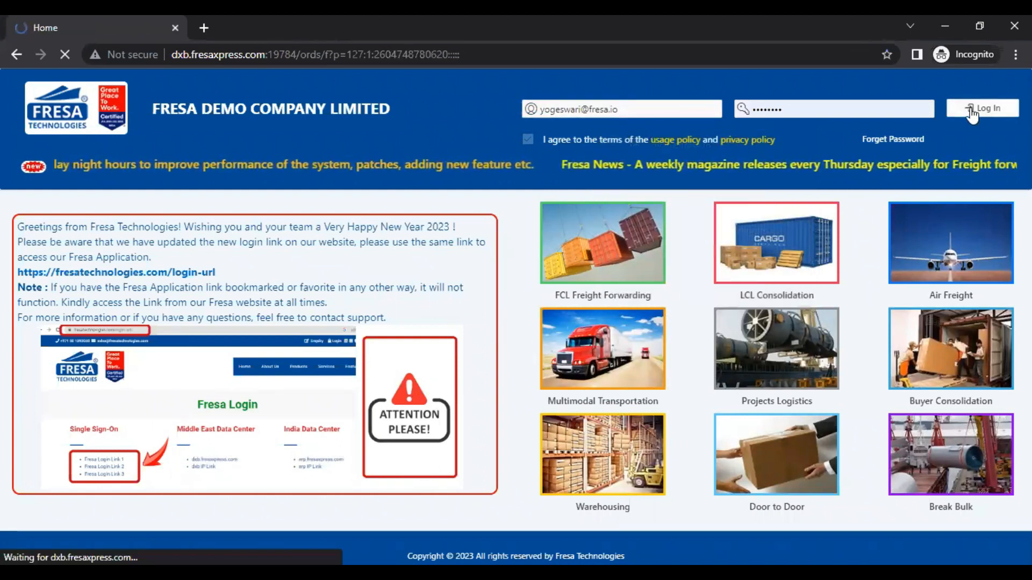
left_click(983, 108)
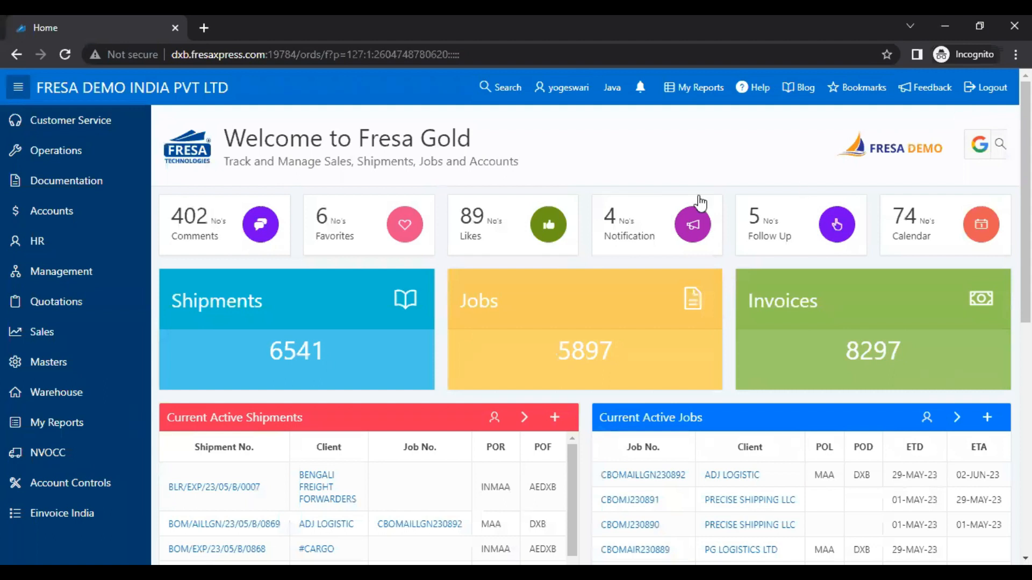
scroll("down", 3)
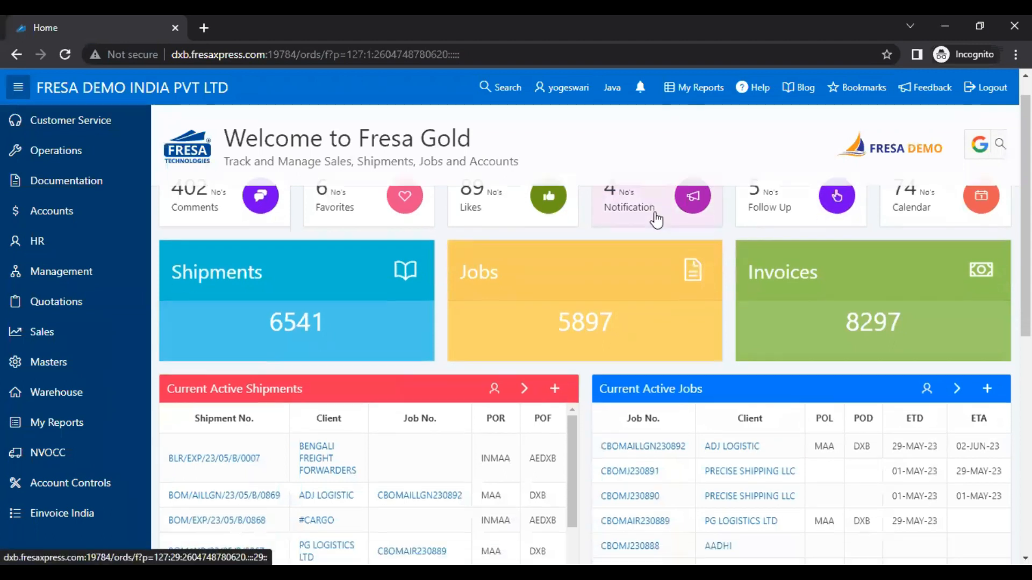
scroll("down", 3)
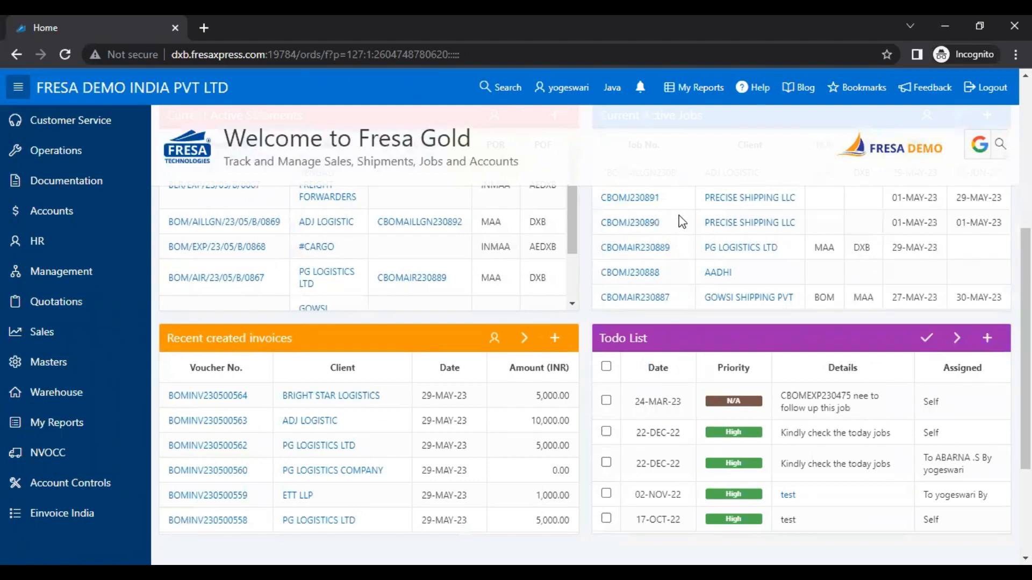
mouse_move(648, 303)
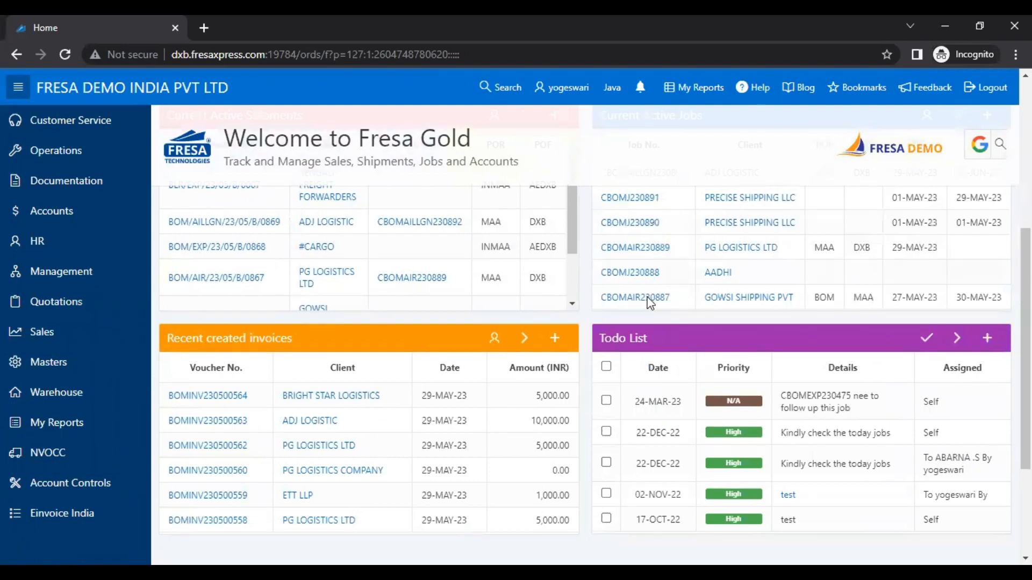
Step: Open job CBOMAIR230887, view its Costing tab, and add a new costing line
left_click(635, 297)
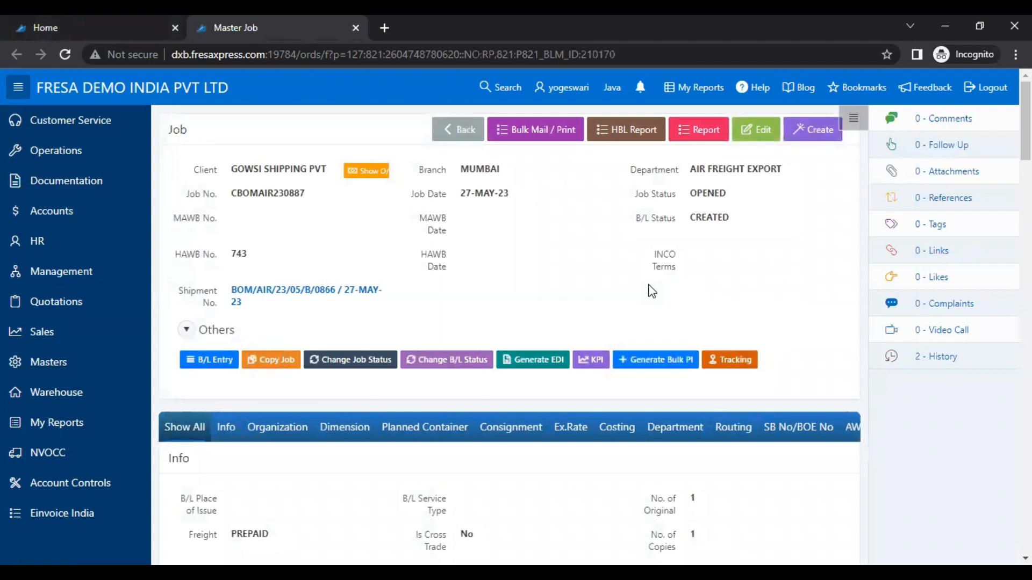
mouse_move(571, 367)
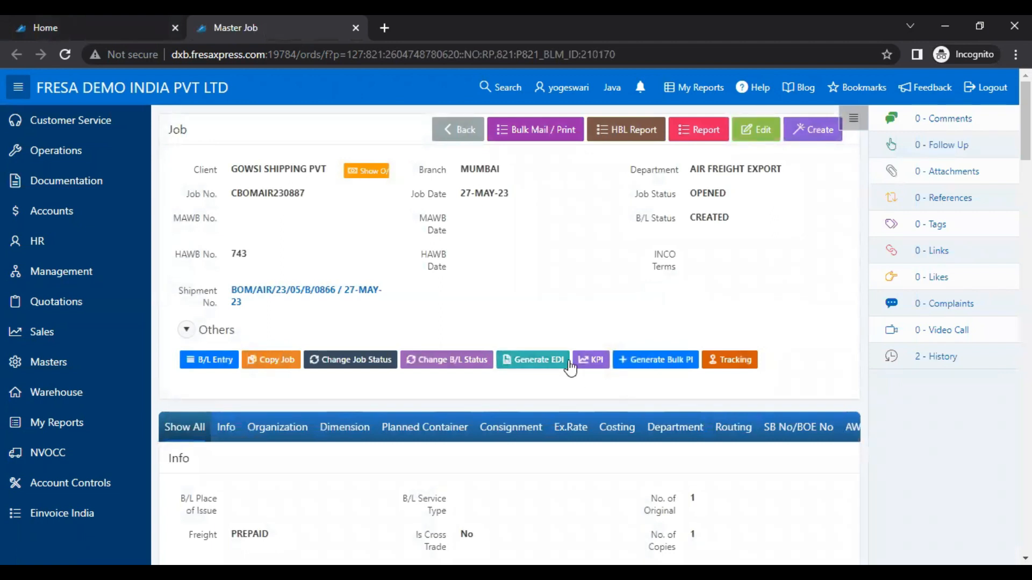
scroll("down", 3)
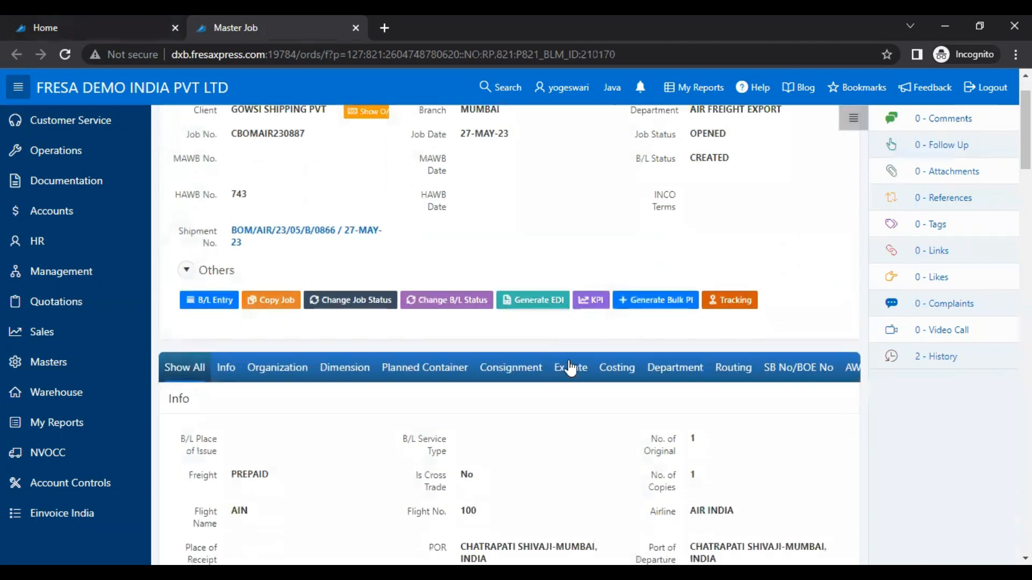
left_click(616, 367)
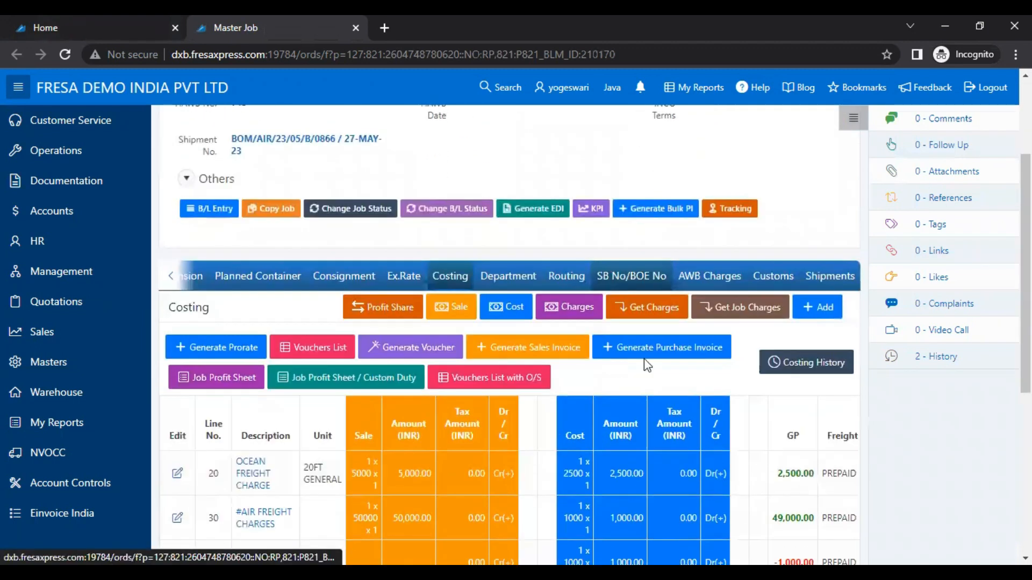
scroll("down", 3)
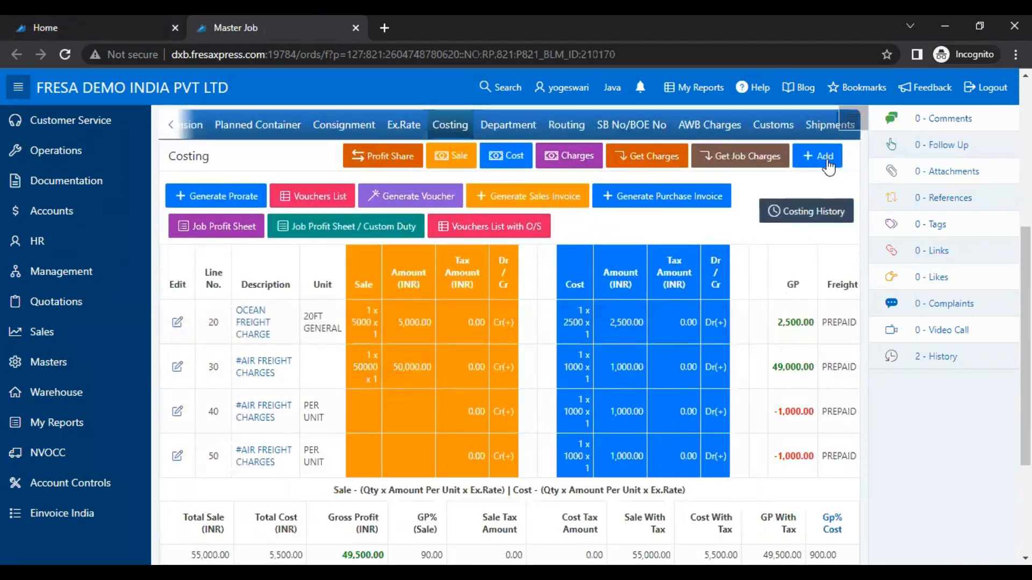
left_click(818, 156)
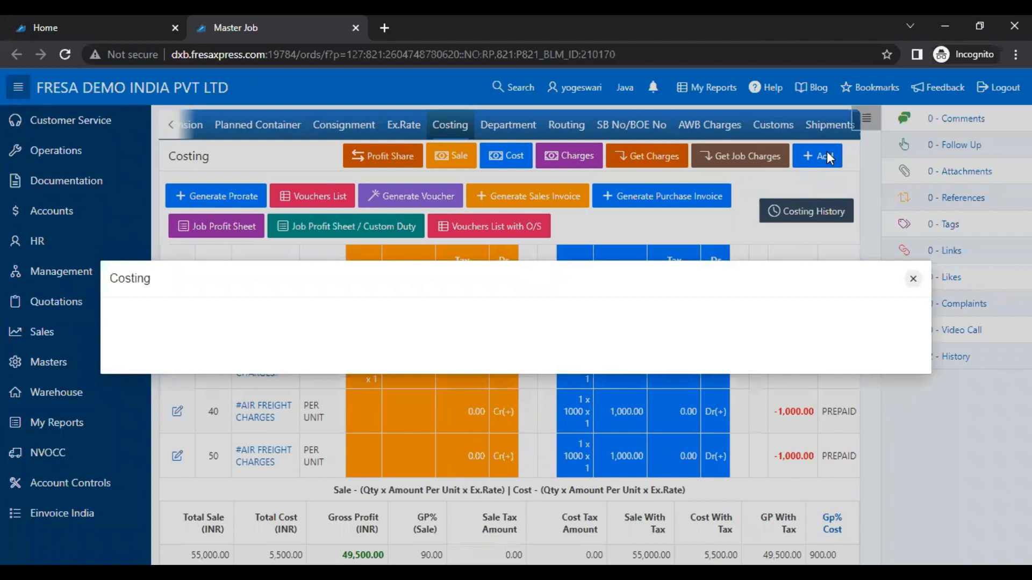
Step: Set costing line 60's charge to A2 CHARGE and its unit to Per Unit
left_click(818, 156)
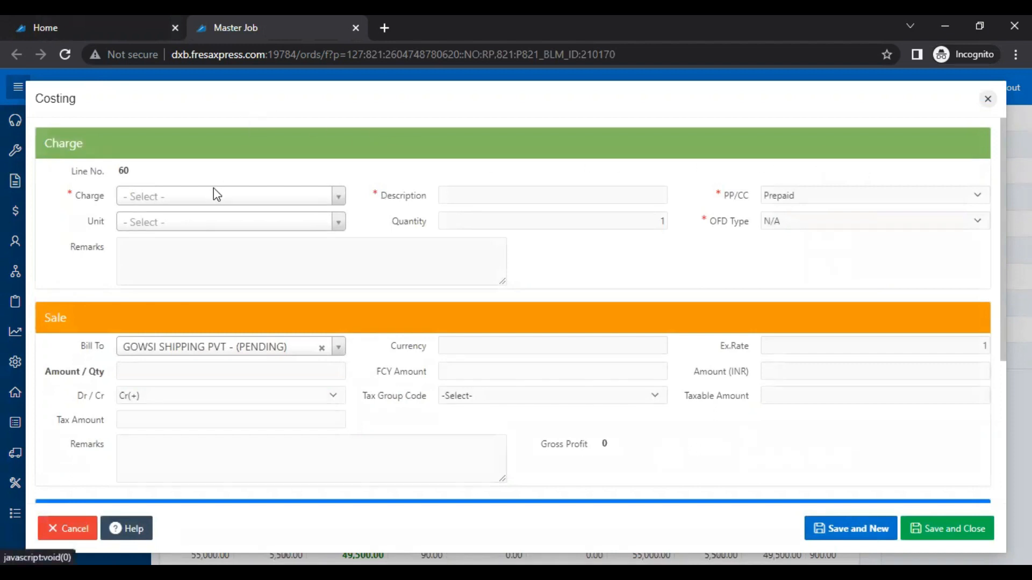
left_click(229, 196)
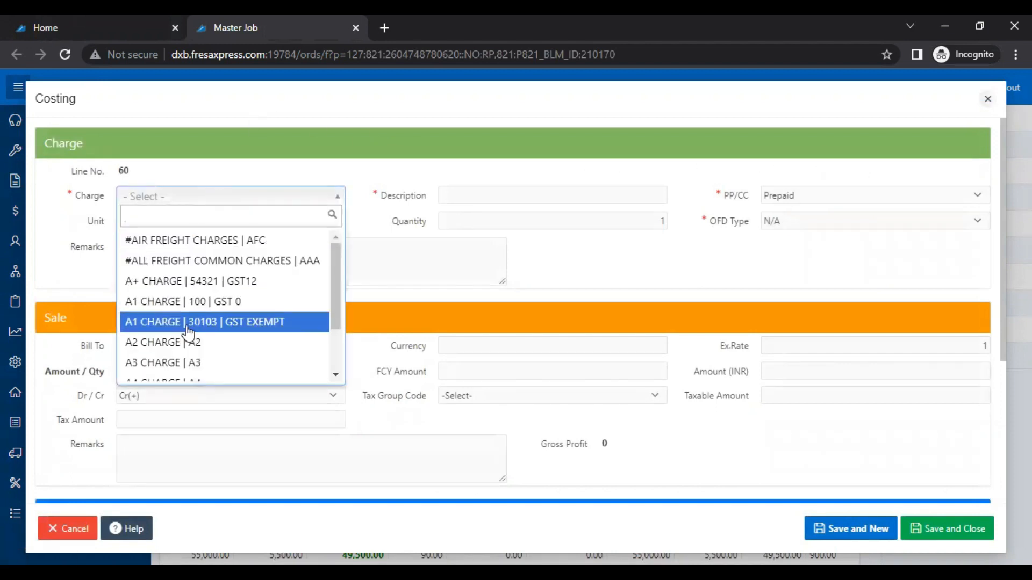
left_click(162, 342)
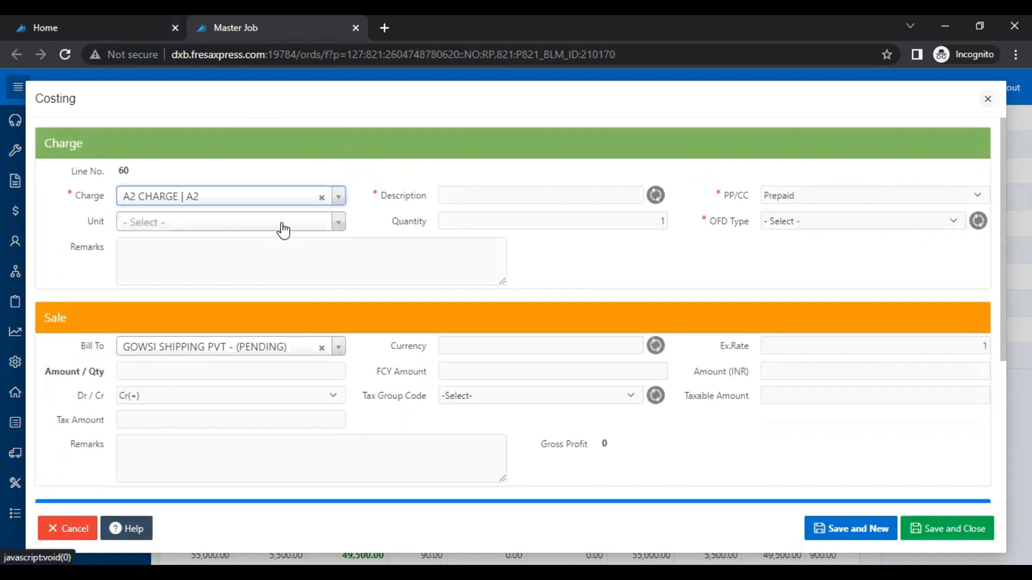
left_click(231, 221)
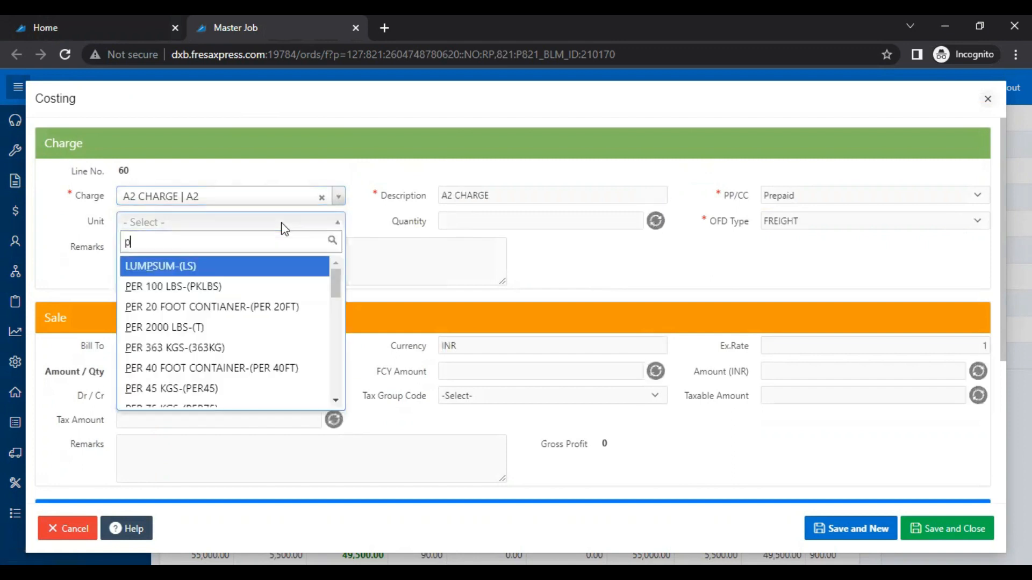
type("er u")
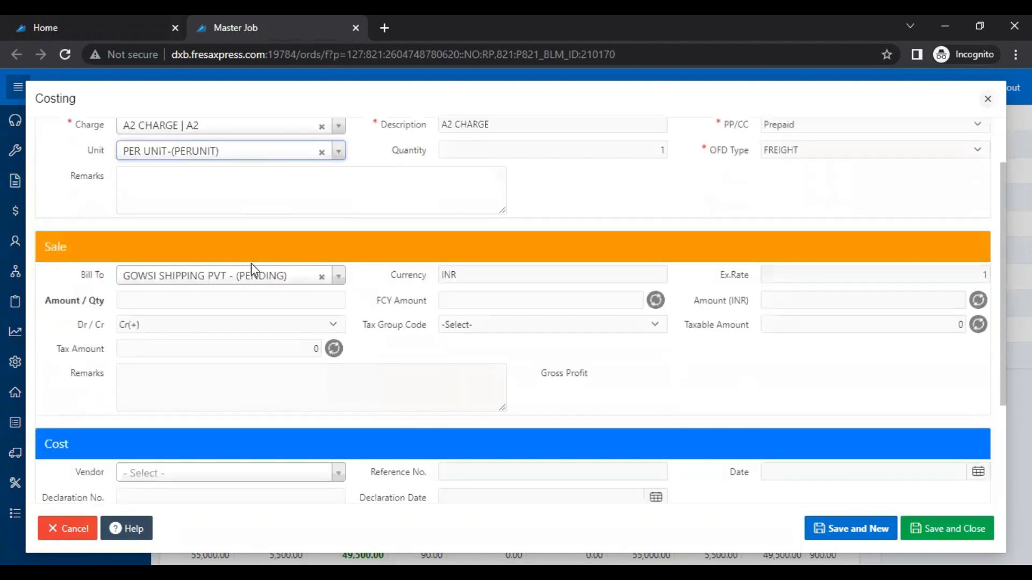
Step: Give the A2 CHARGE line vendor YOGI FREIGHT LOGISTICS and cost 1000, then save
scroll("down", 3)
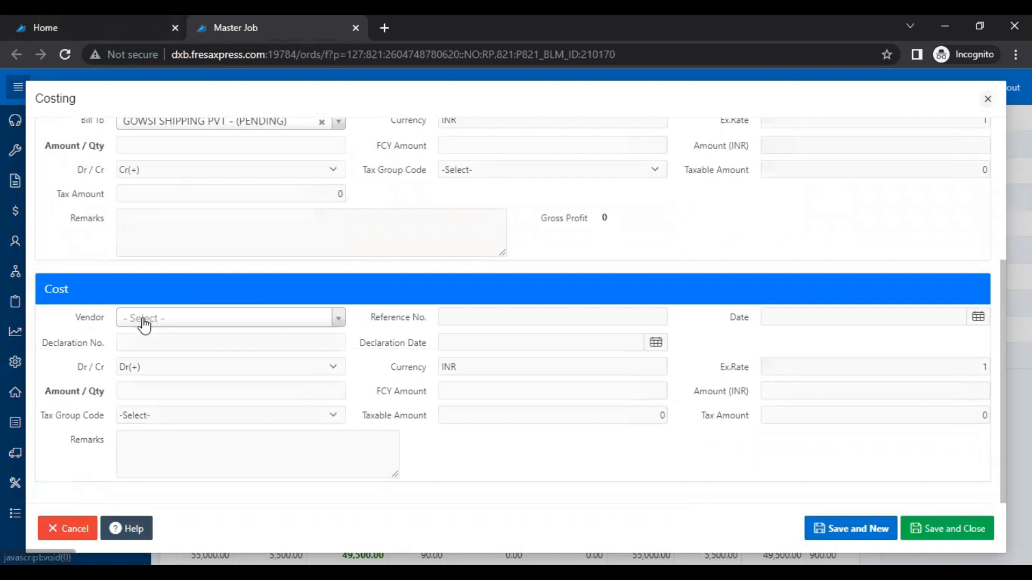
type("yogi")
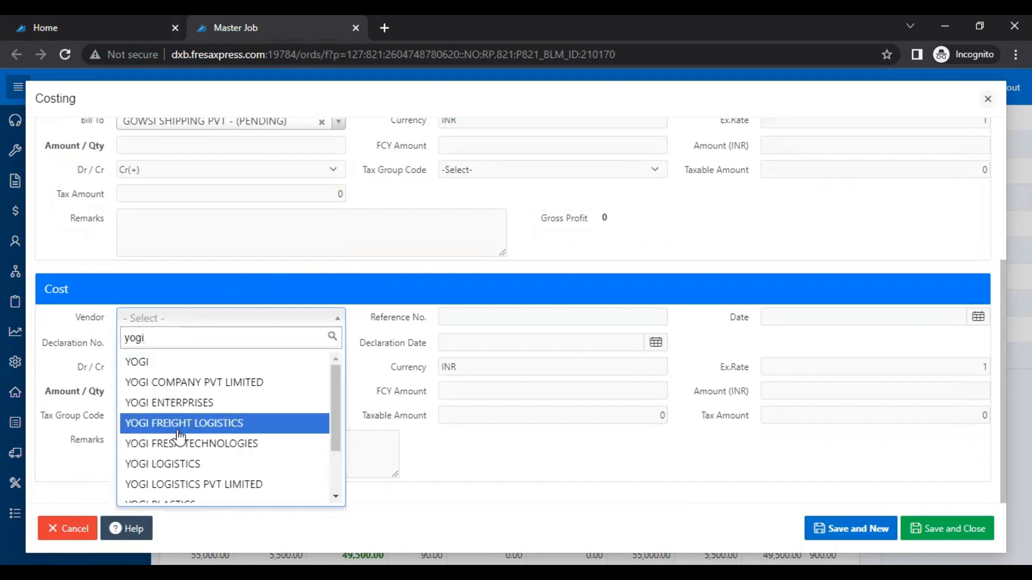
left_click(184, 423)
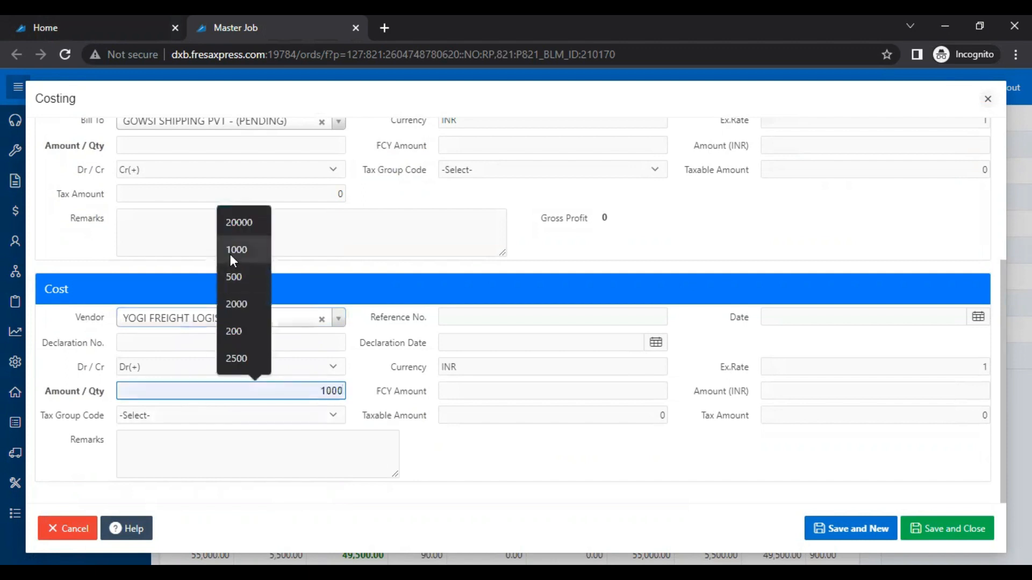
left_click(237, 250)
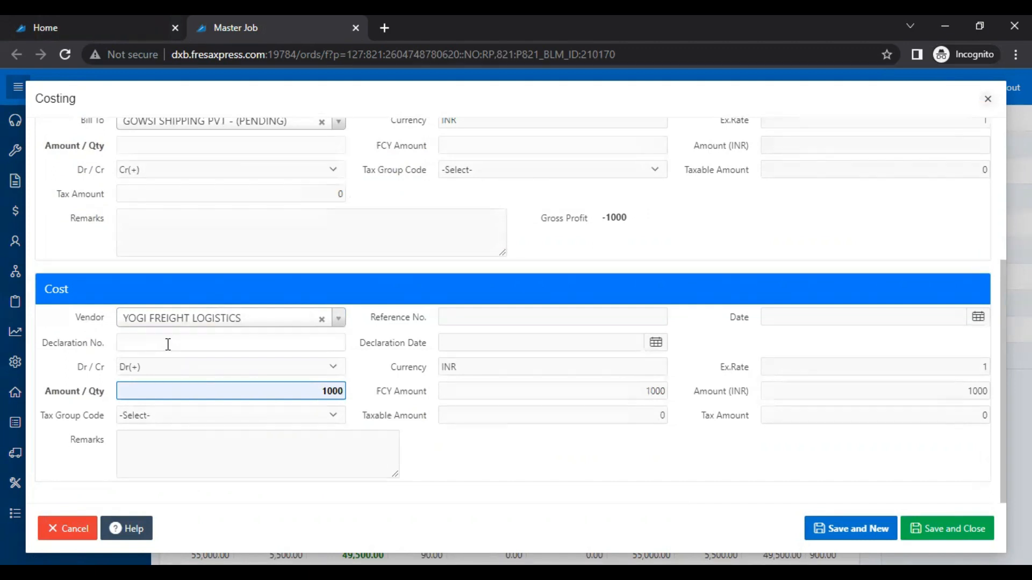
mouse_move(294, 374)
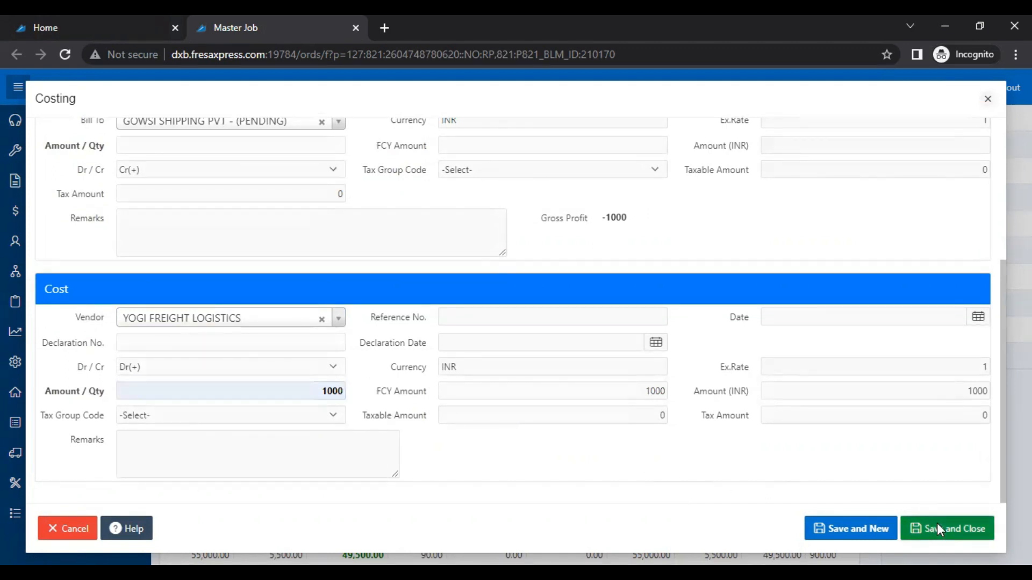
left_click(953, 528)
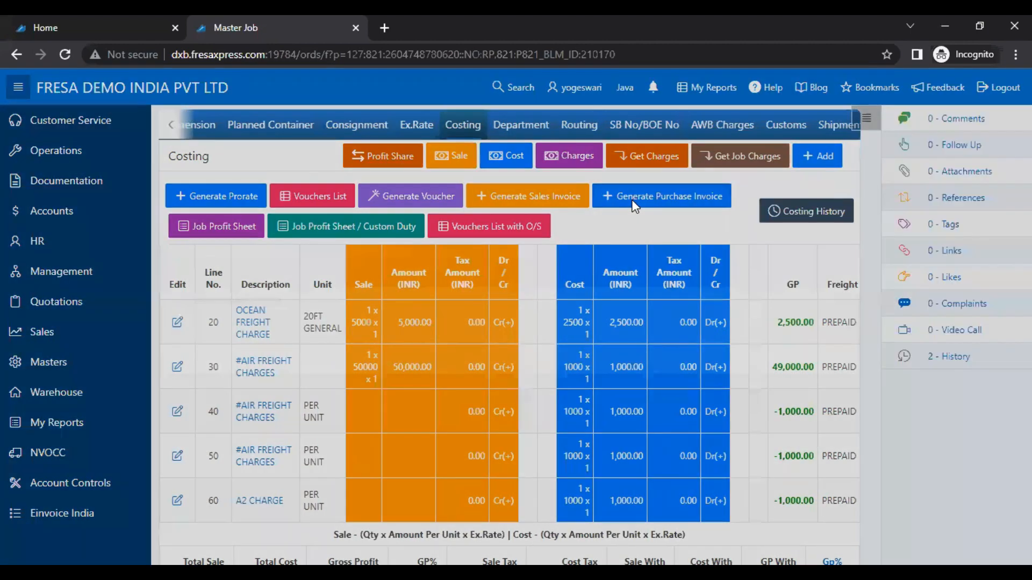
Step: Start a purchase invoice for Yogi Freight Logistics payables with reference number 222279
left_click(661, 196)
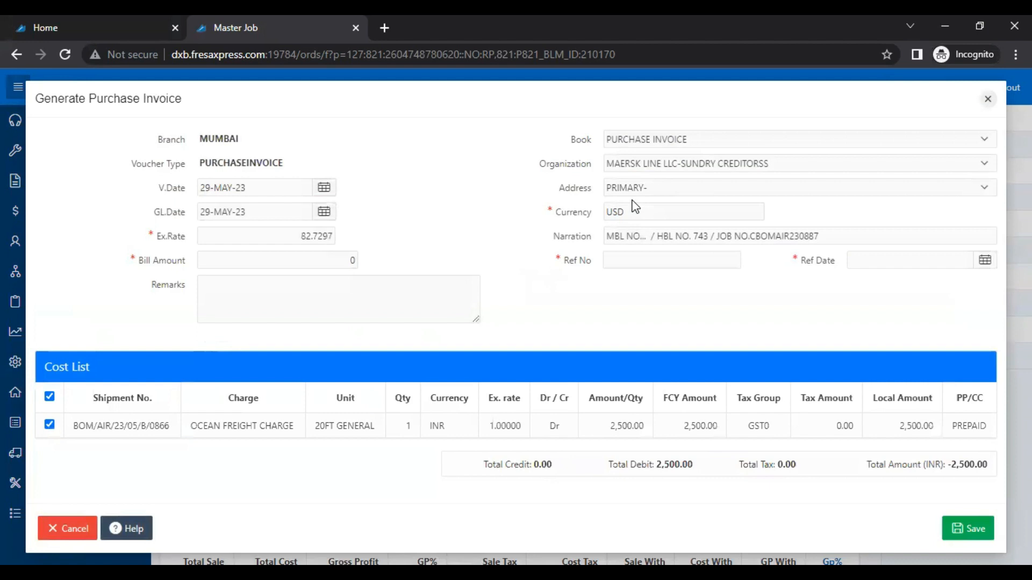
mouse_move(683, 136)
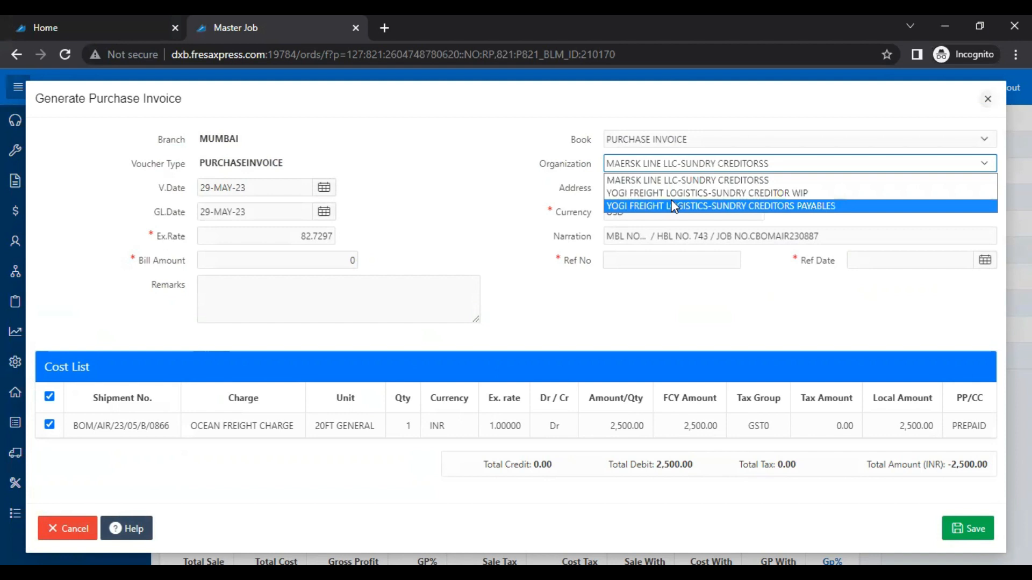
left_click(720, 206)
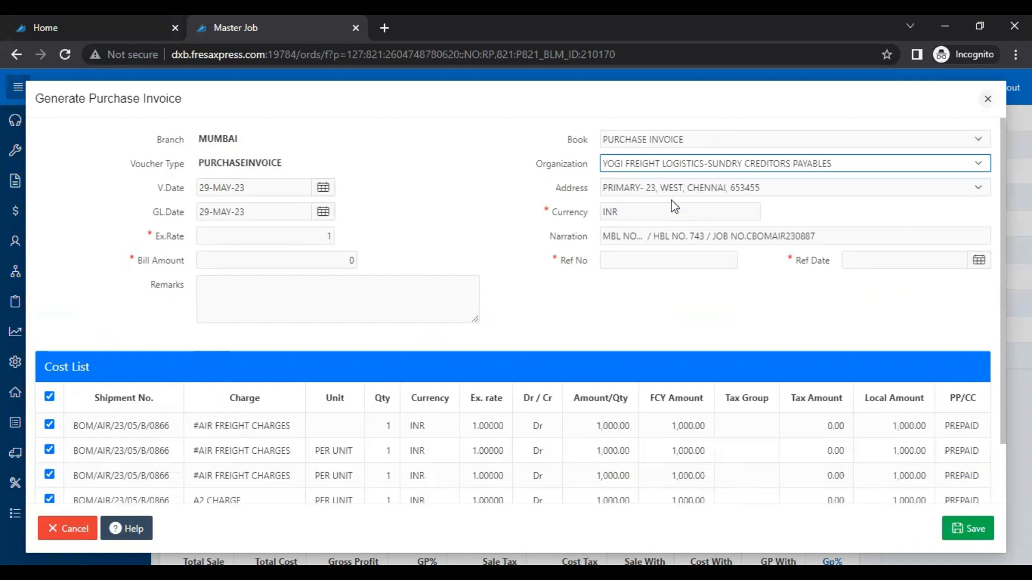
type("222222")
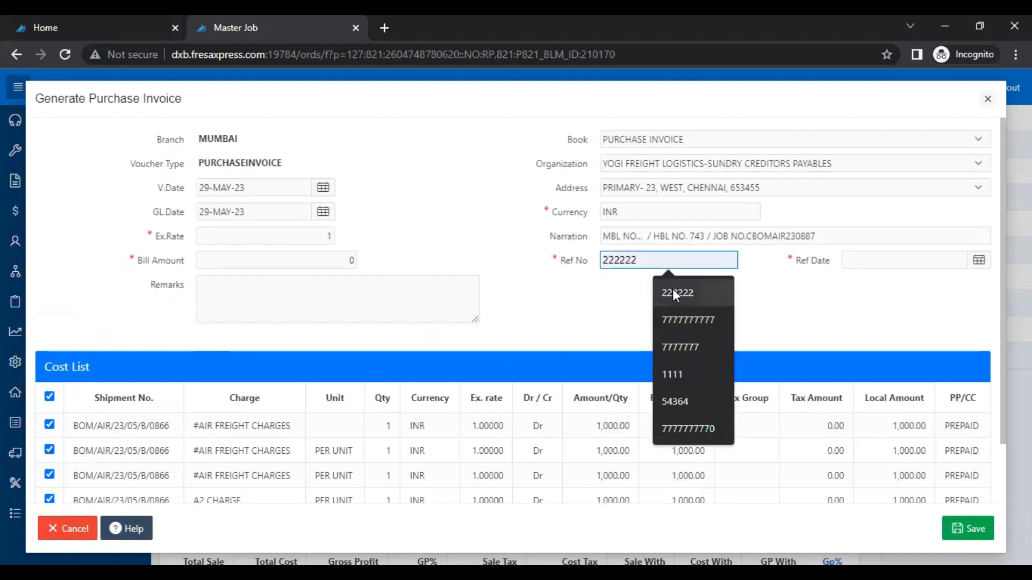
type("2222")
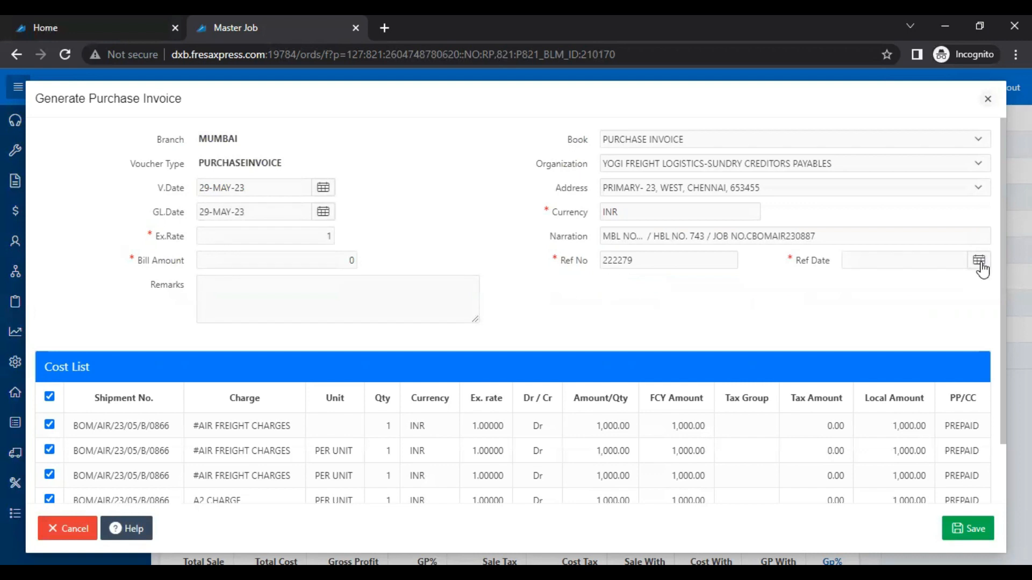
Step: Set the invoice reference date to 29-May-23 and the bill amount to 1000
left_click(979, 260)
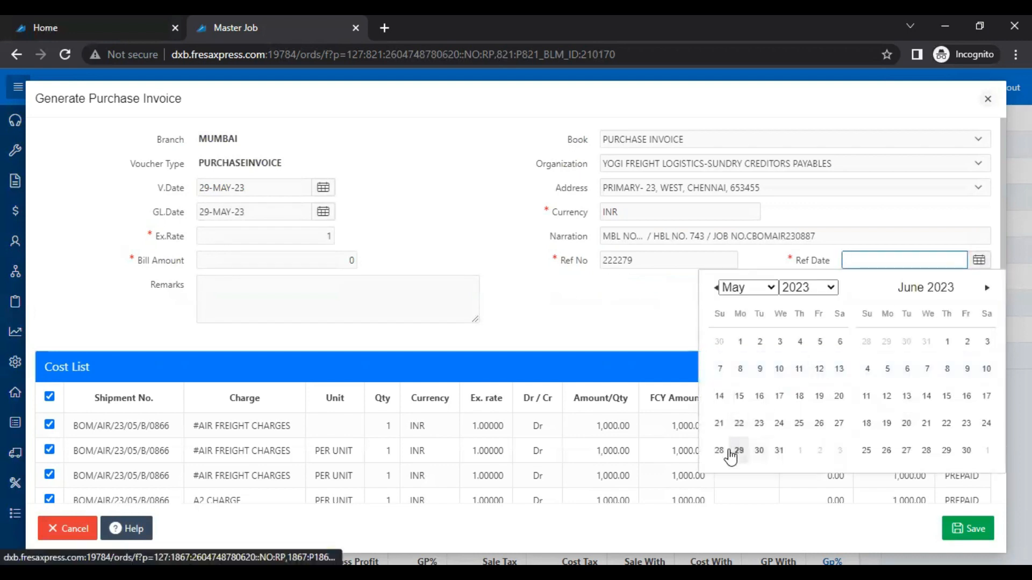
left_click(738, 451)
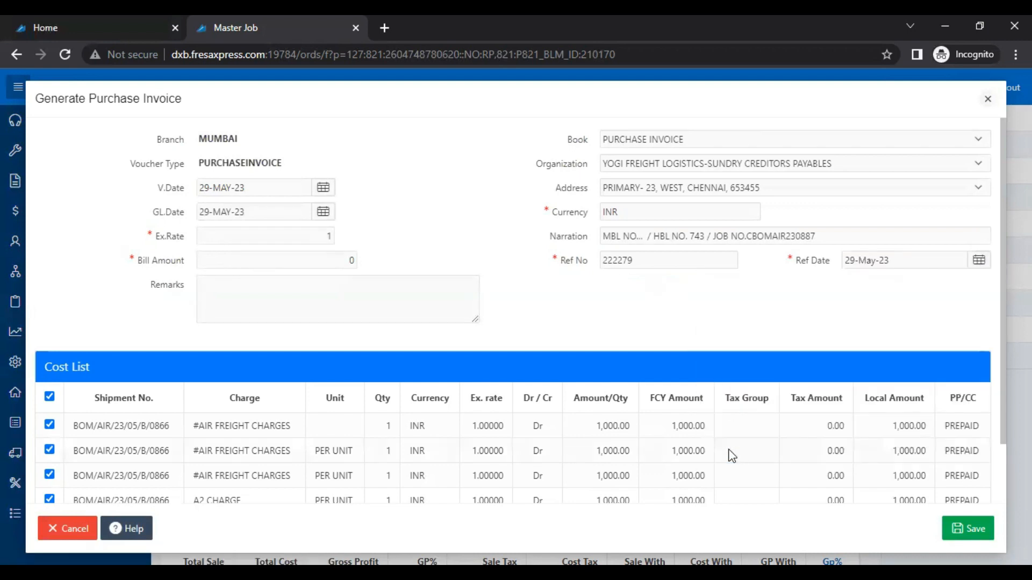
left_click(276, 260)
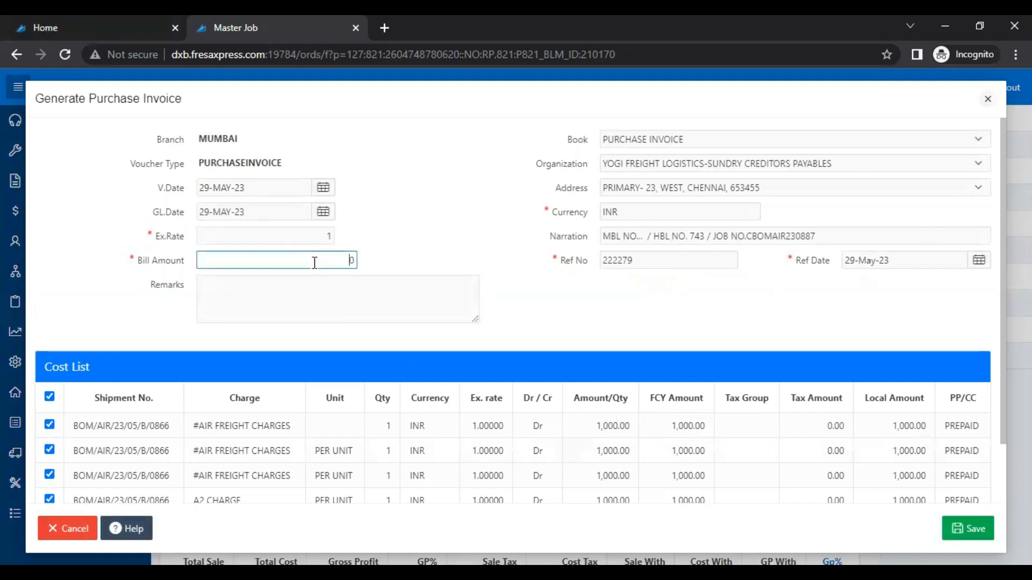
type("1000")
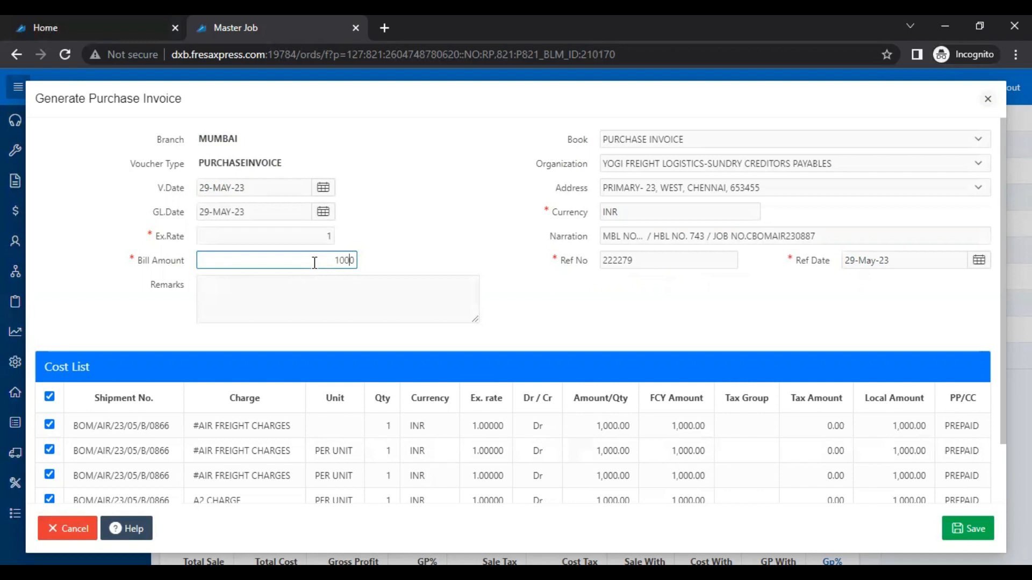
scroll("down", 3)
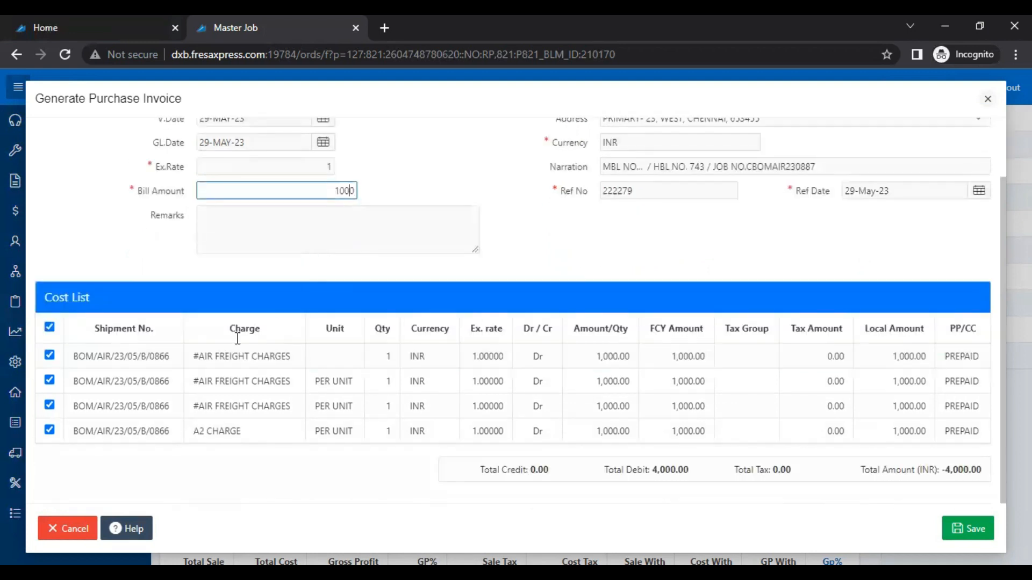
mouse_move(219, 339)
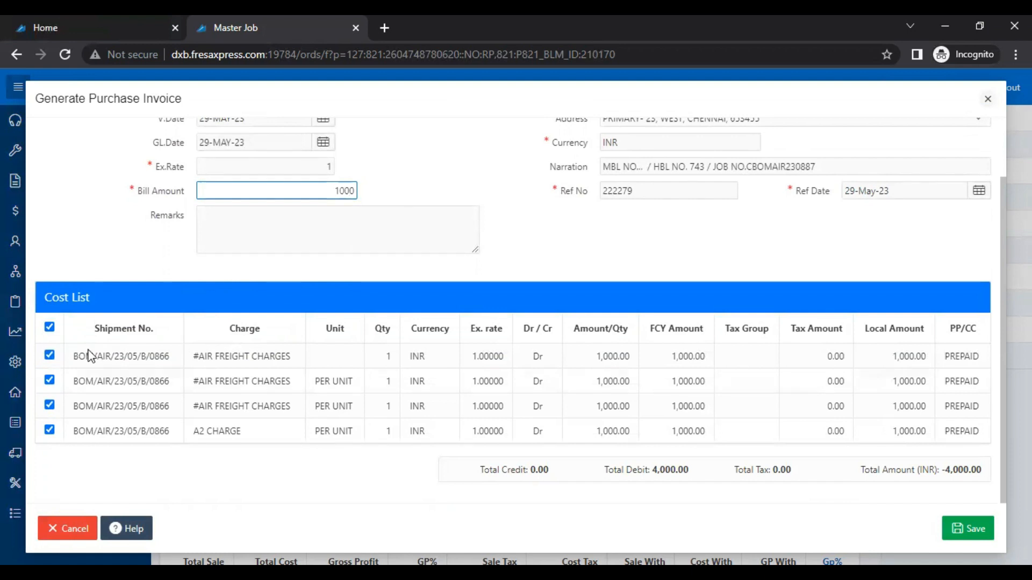
Step: Select only the A2 CHARGE cost line and save the purchase invoice
left_click(50, 328)
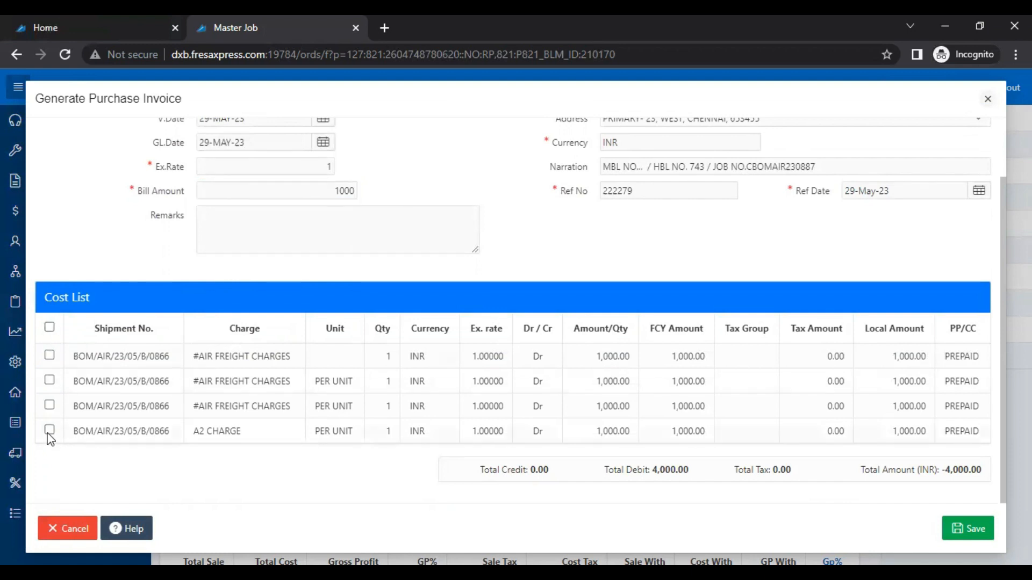
left_click(50, 431)
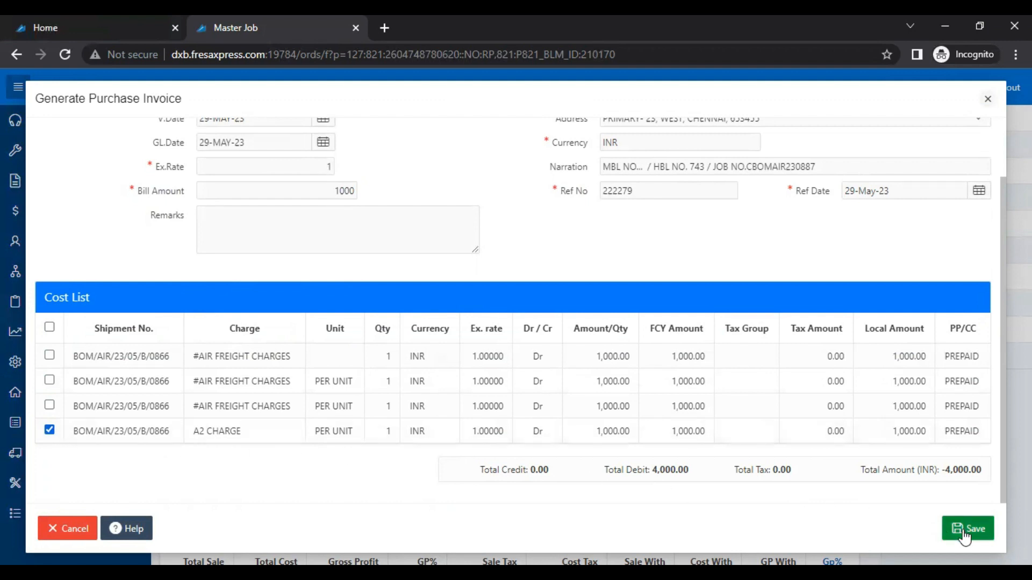
left_click(968, 528)
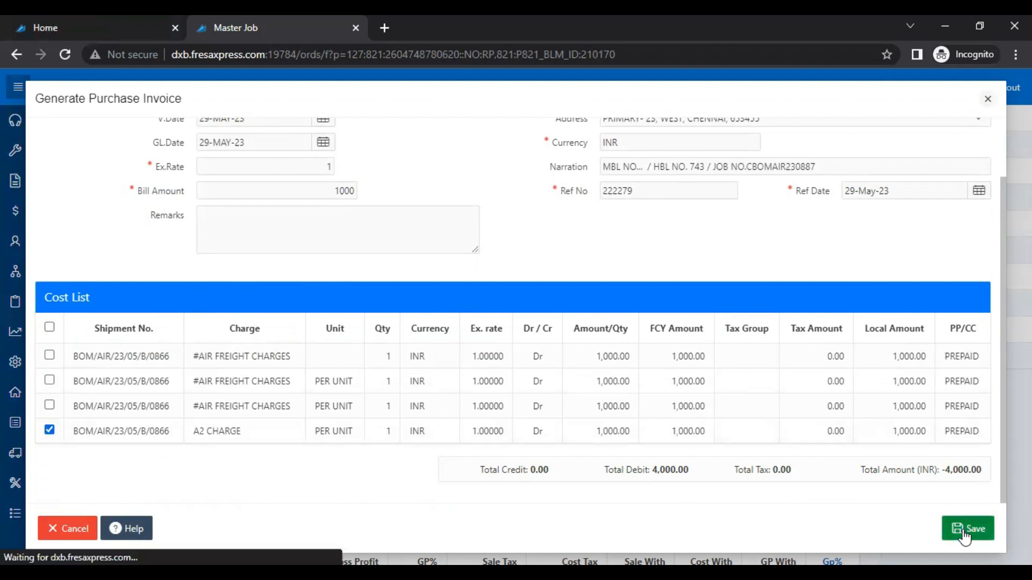
left_click(967, 528)
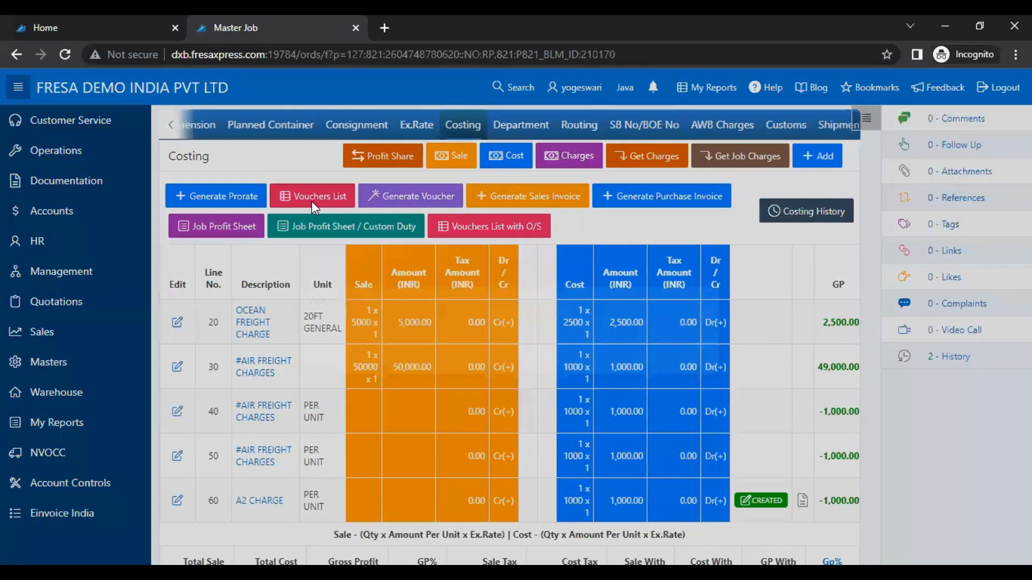
Step: Open purchase invoice BOMPI230504598 from the job's Vouchers List
left_click(311, 196)
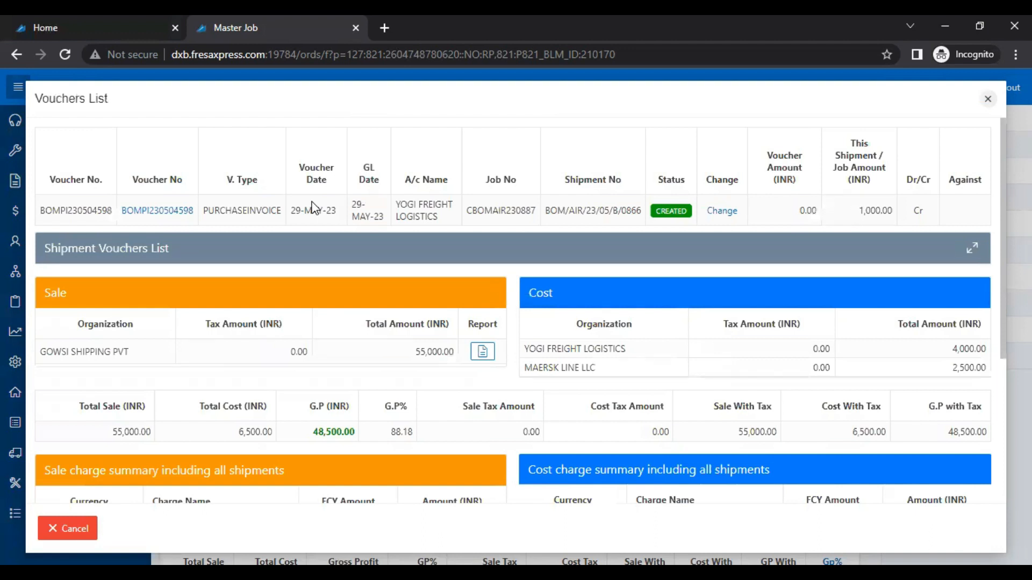
mouse_move(120, 143)
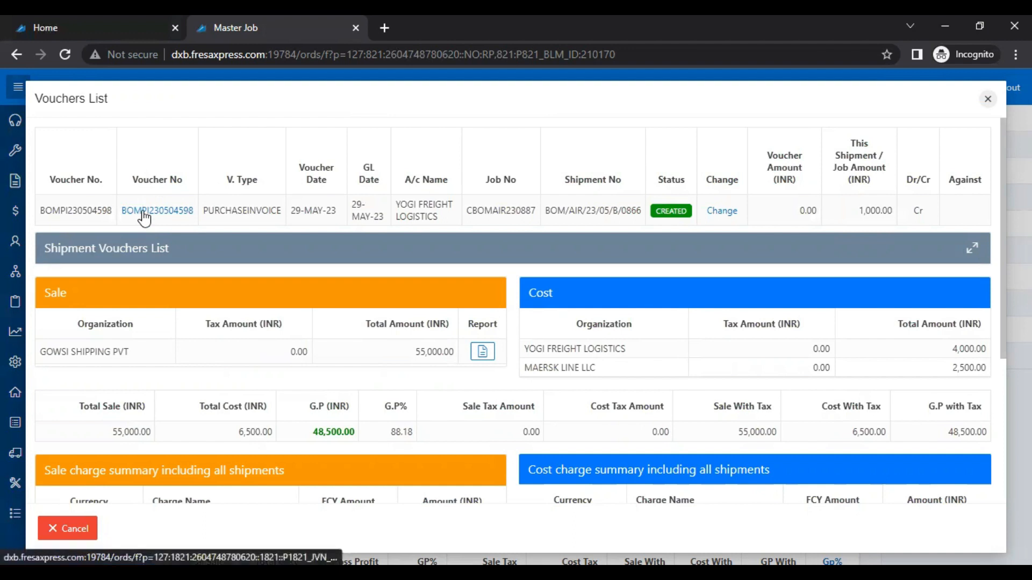
left_click(157, 211)
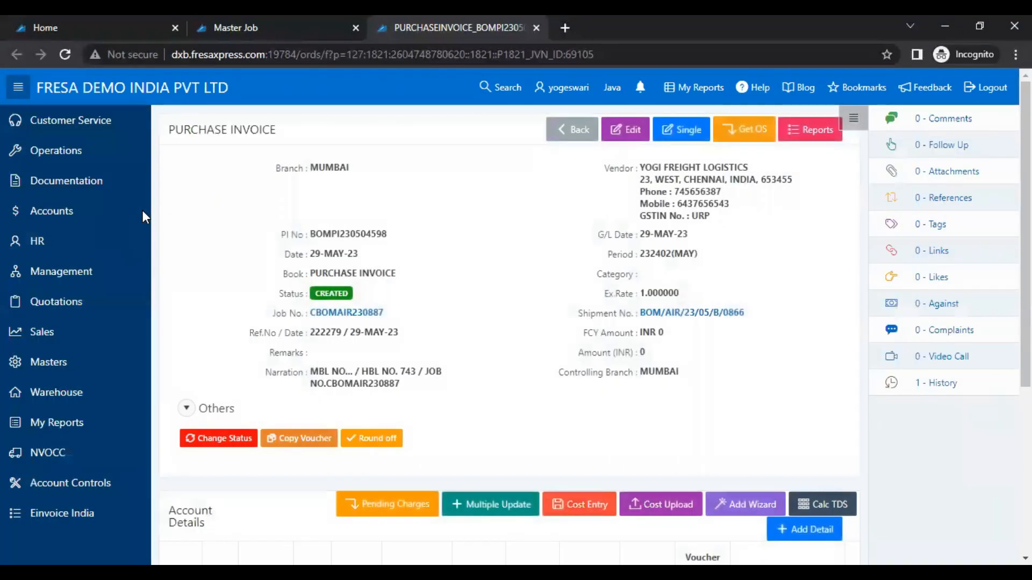
Step: Collapse the left sidebar to widen the BOMPI230504598 invoice view
left_click(18, 87)
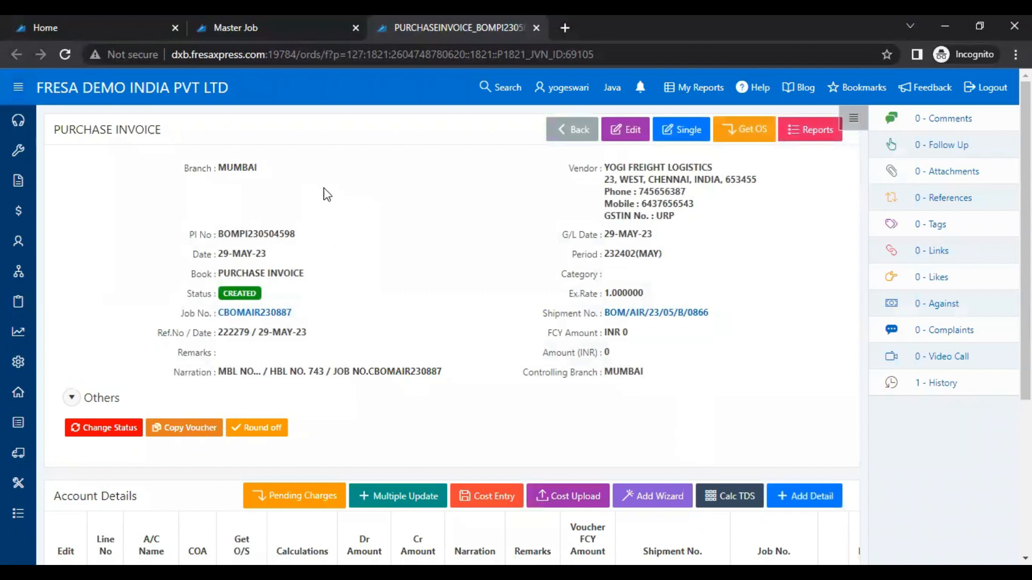
mouse_move(328, 205)
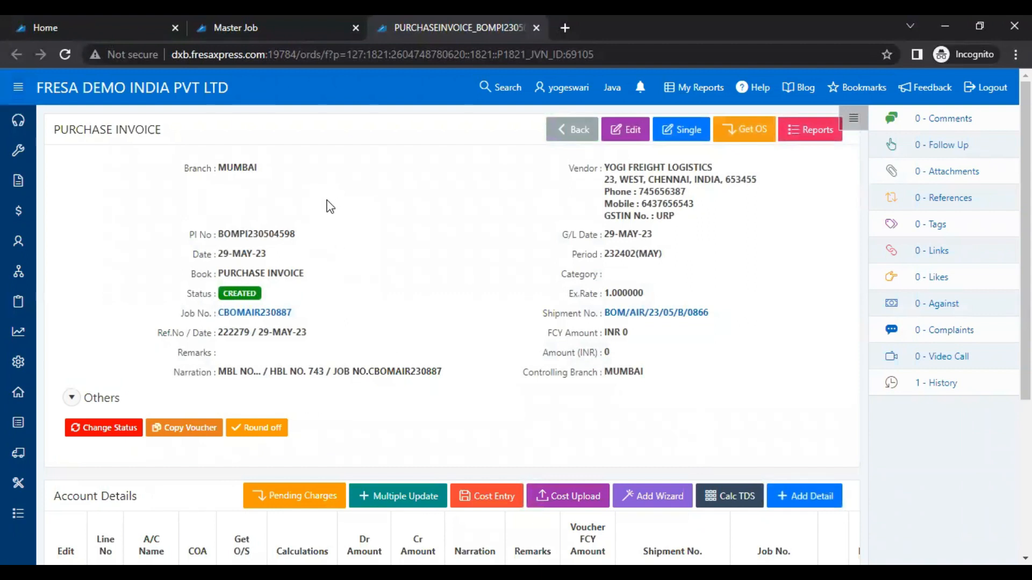
mouse_move(354, 205)
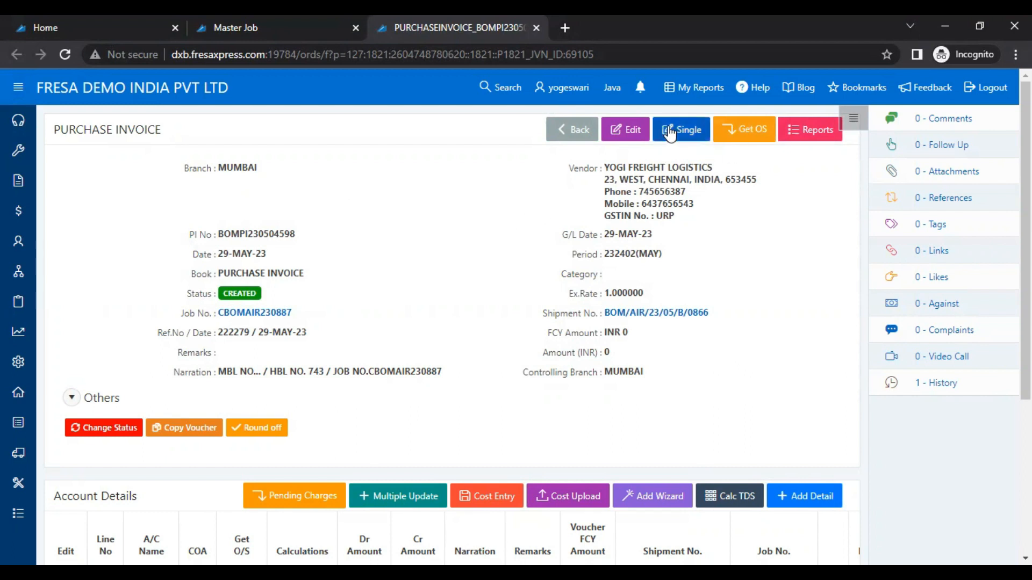
mouse_move(650, 148)
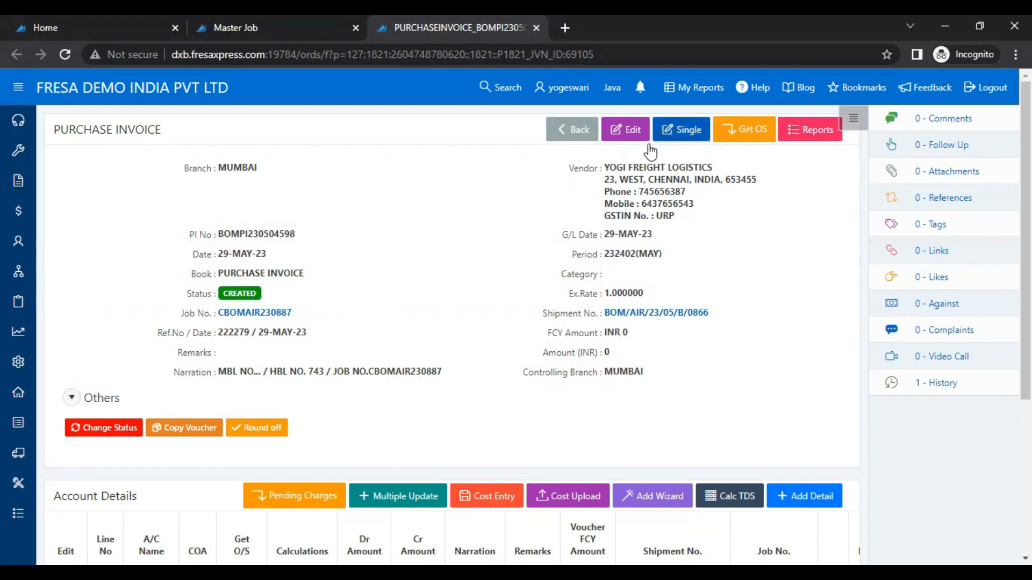